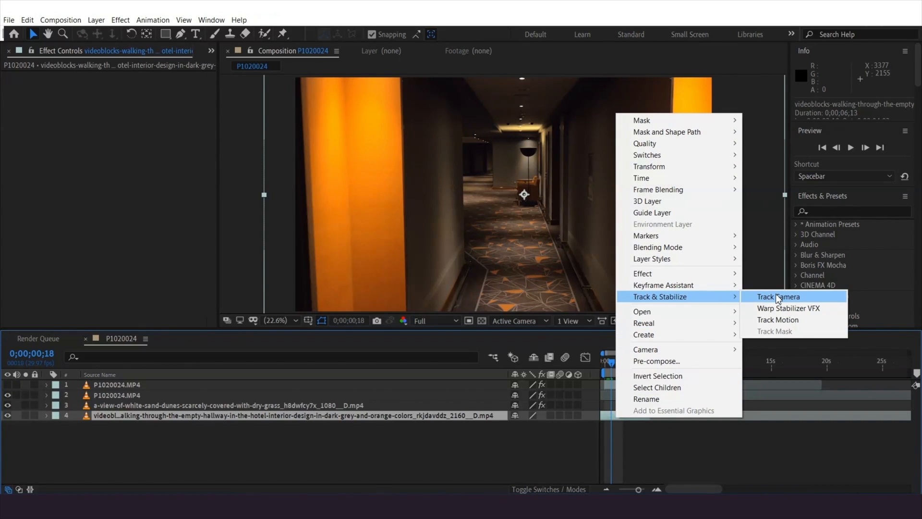
Step: Camera-track the hallway footage and create a tracked null and 3D camera from the track points
left_click(778, 295)
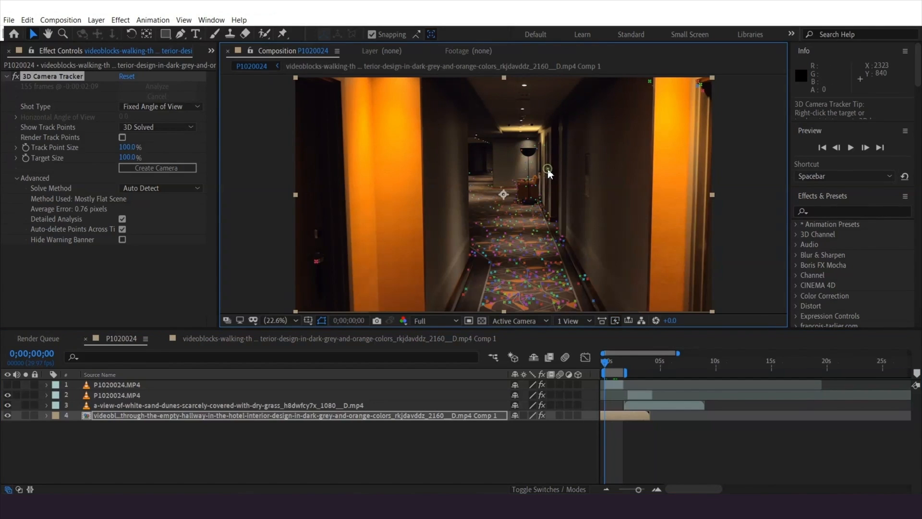
right_click(547, 174)
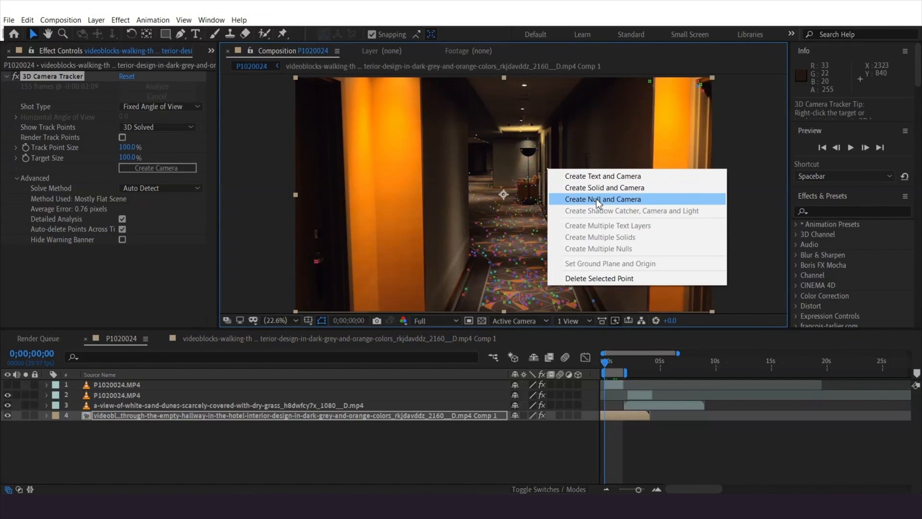
left_click(603, 199)
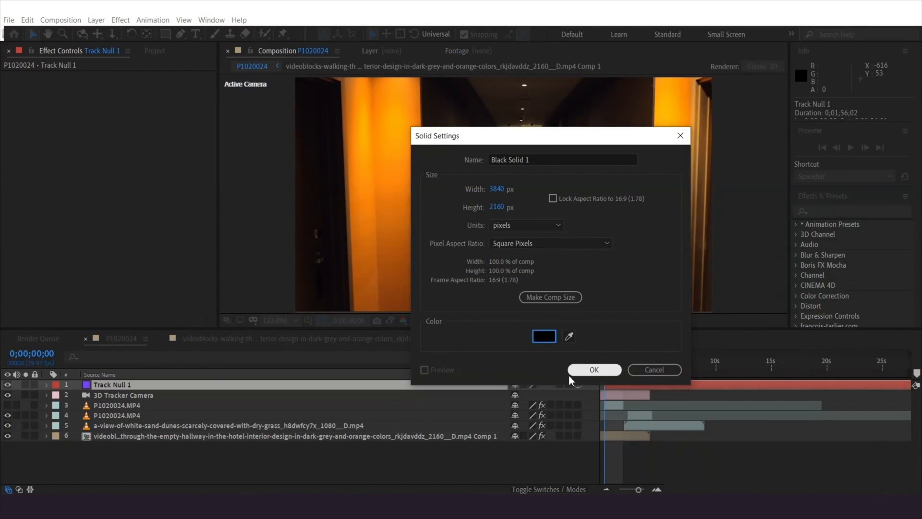
Step: Create the black solid below the tracker layers, give it the null's position and scale it to the doorway
left_click(593, 369)
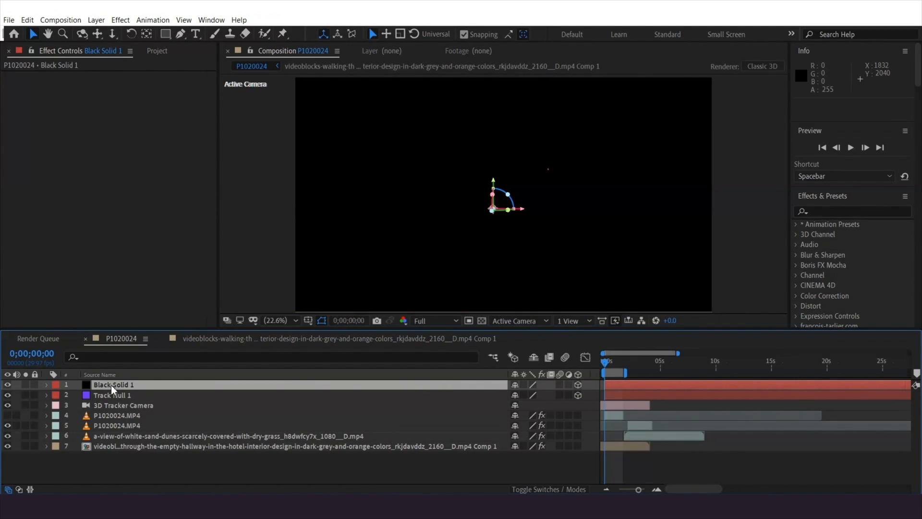
left_click_drag(113, 384, 114, 405)
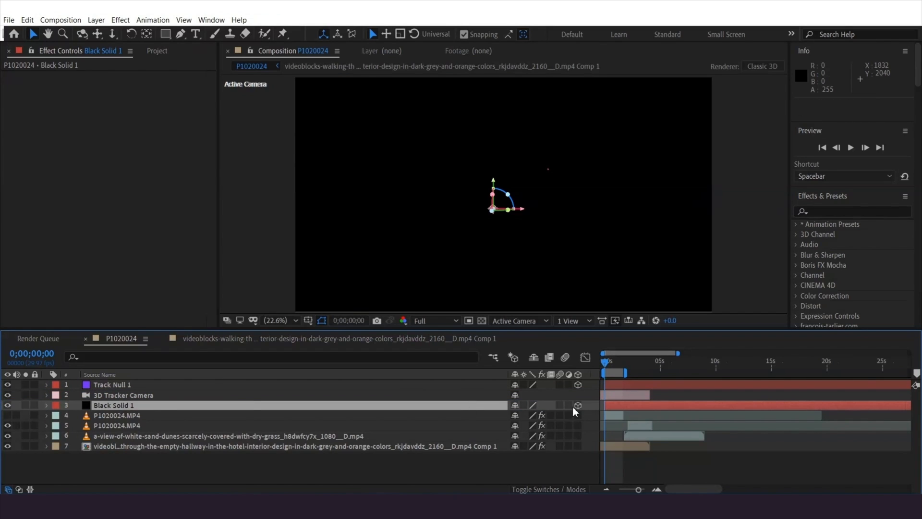
mouse_move(119, 386)
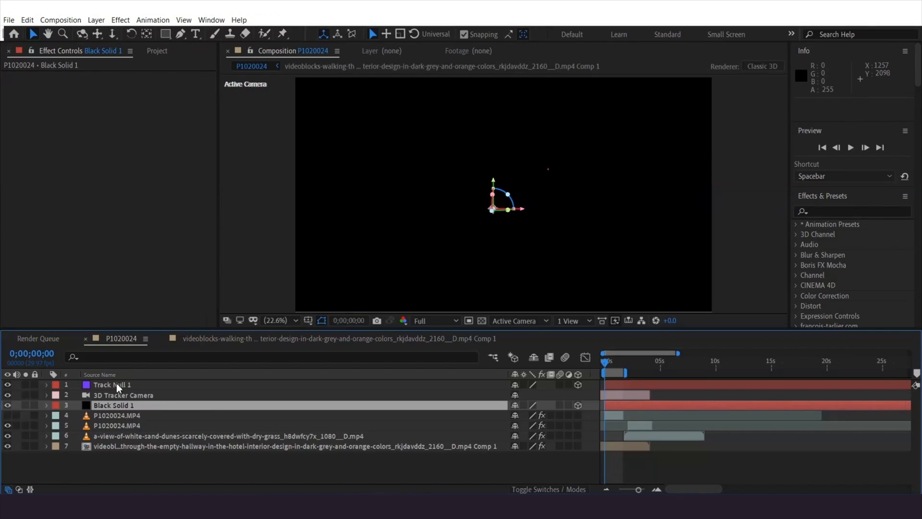
left_click(113, 384)
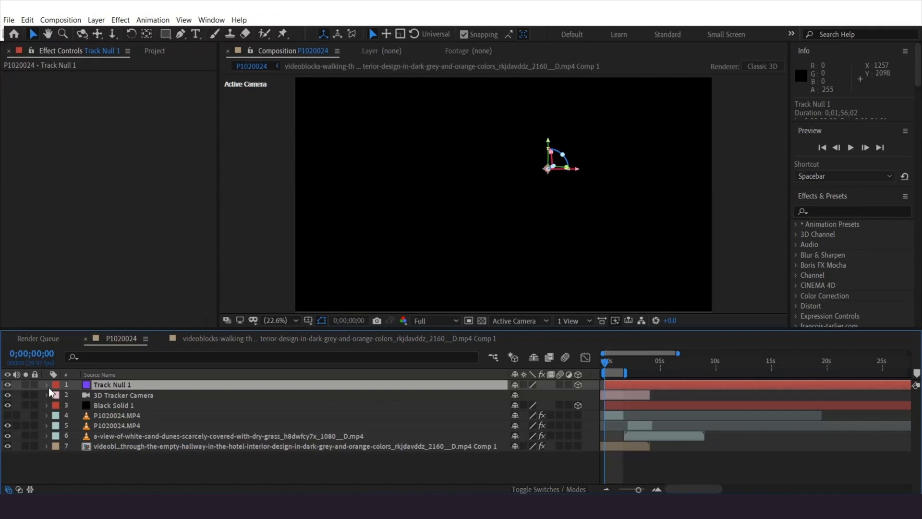
left_click(46, 385)
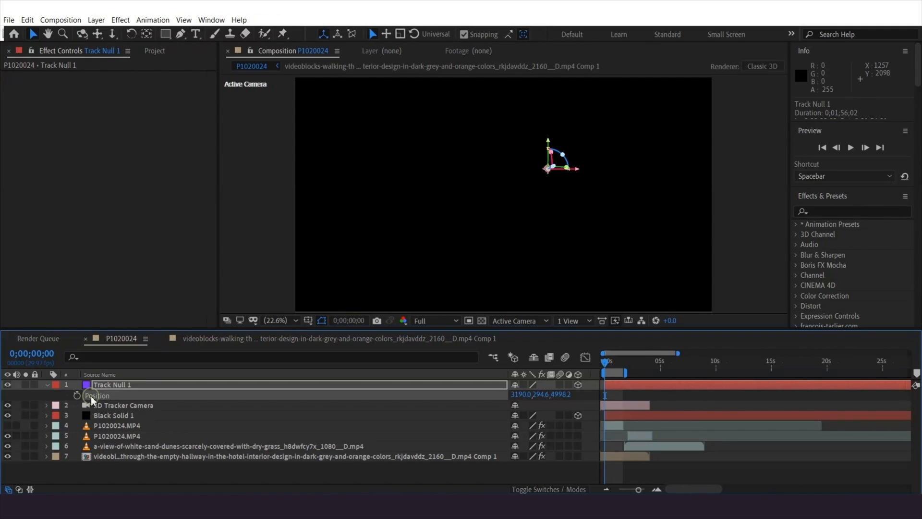
left_click(114, 415)
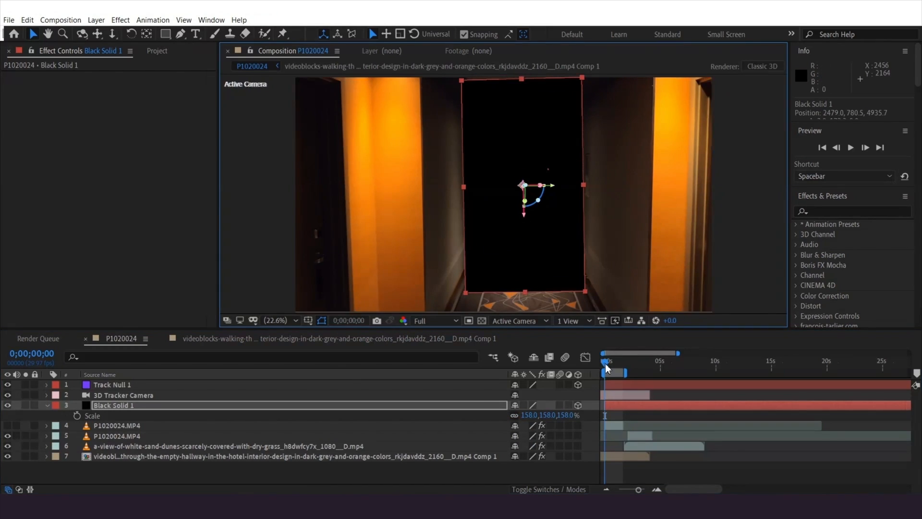
left_click_drag(607, 368, 615, 368)
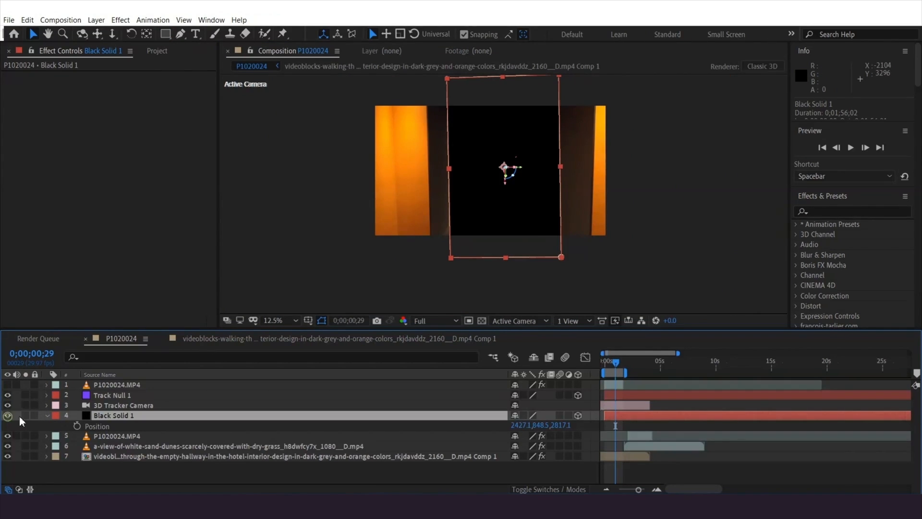
Step: Apply Saber to the solid and blend it in Screen mode so the black disappears
left_click(120, 19)
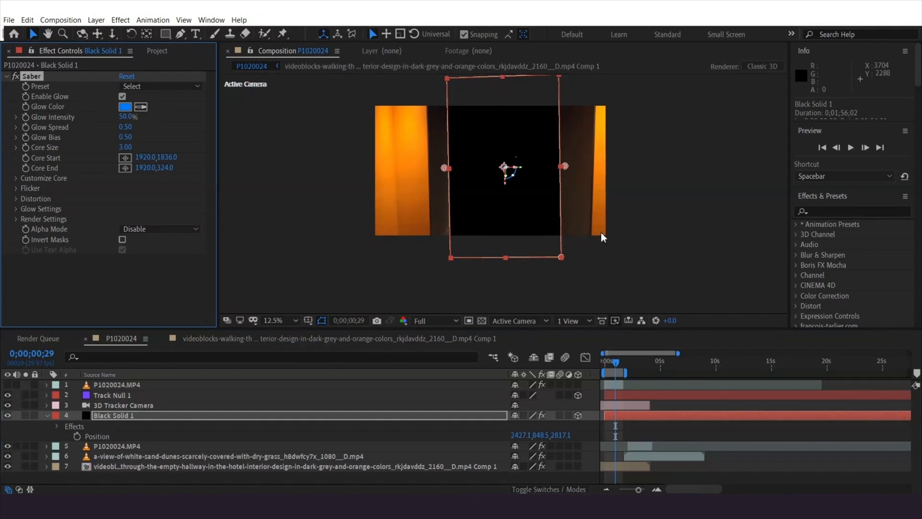
right_click(113, 415)
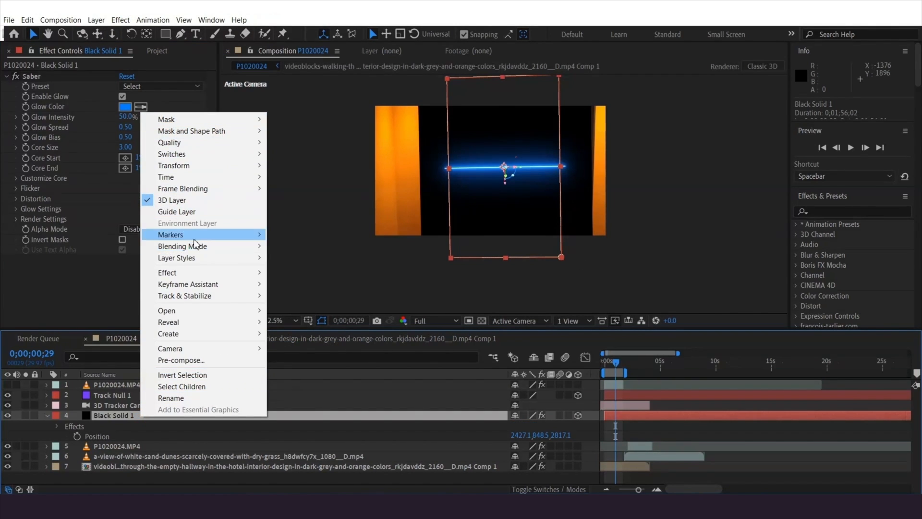
left_click(568, 227)
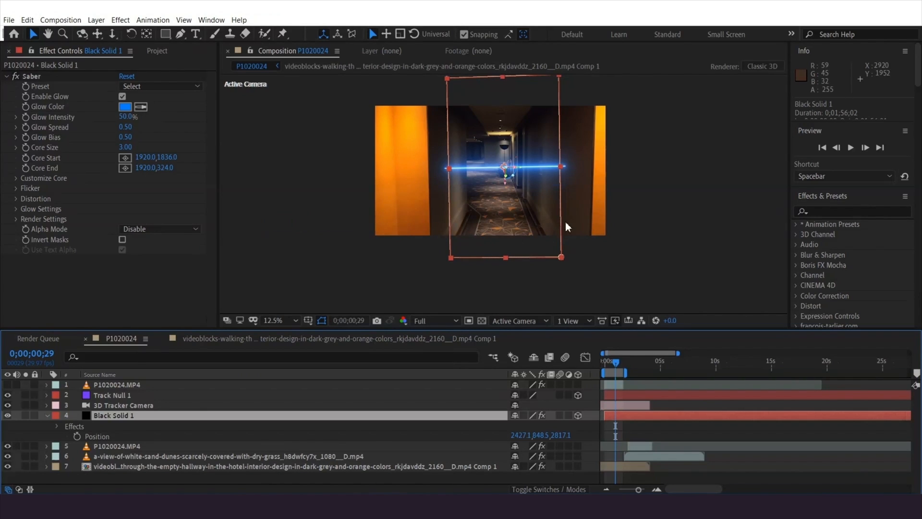
Step: Set Saber's Core Type to Layer Masks so the glow follows the doorway mask, and start picking its colour
left_click(15, 179)
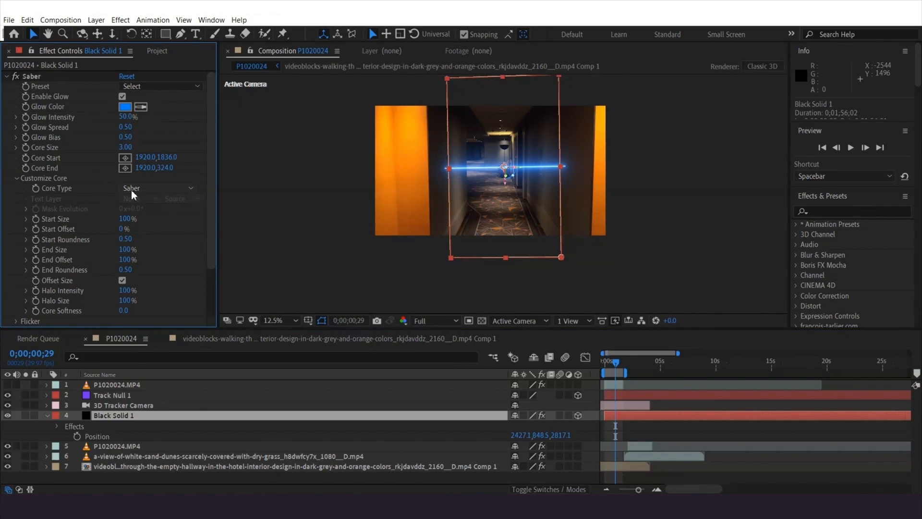
left_click(157, 189)
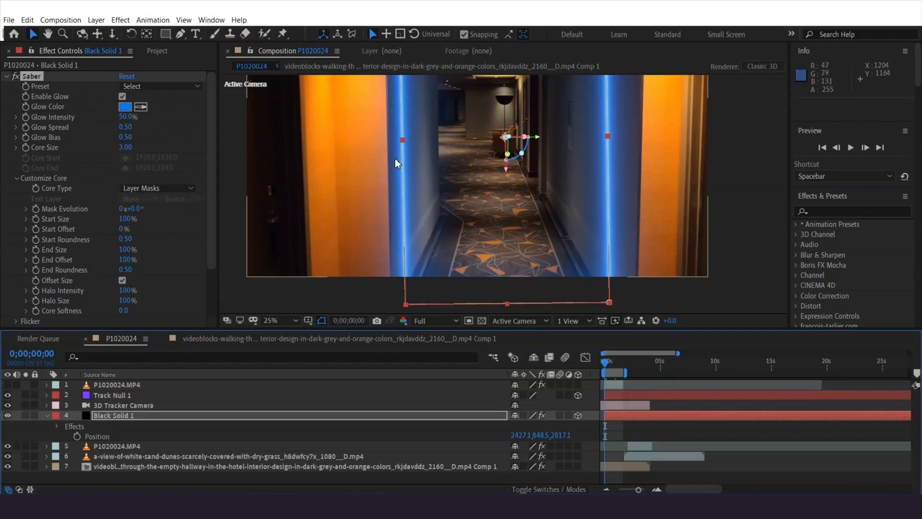
left_click(125, 106)
type("FFA000")
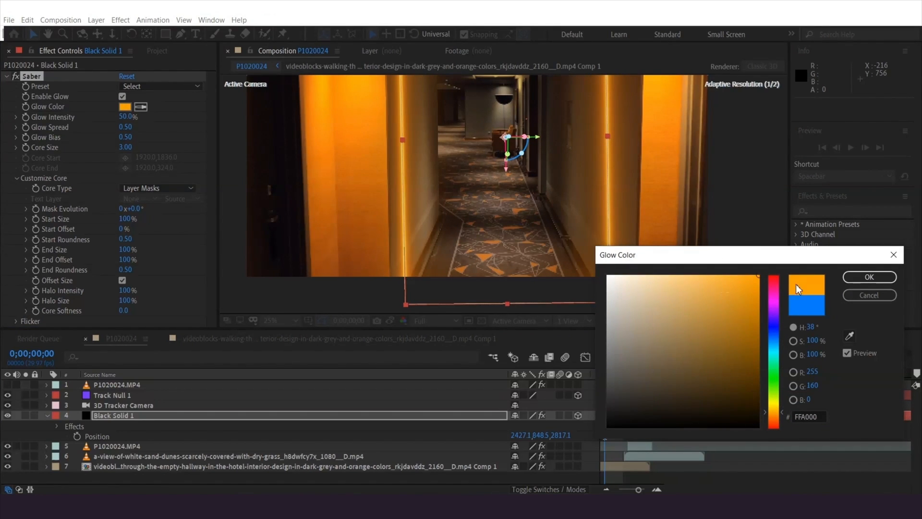
Step: Make the glow orange with Glow Spread 0.34, Glow Bias 0.31 and Core Size 0.90
left_click(869, 276)
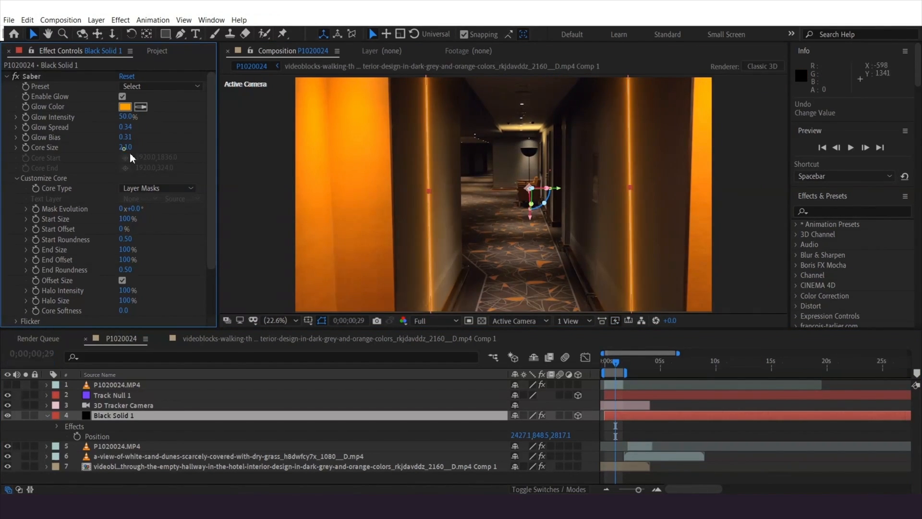
left_click_drag(614, 361, 611, 361)
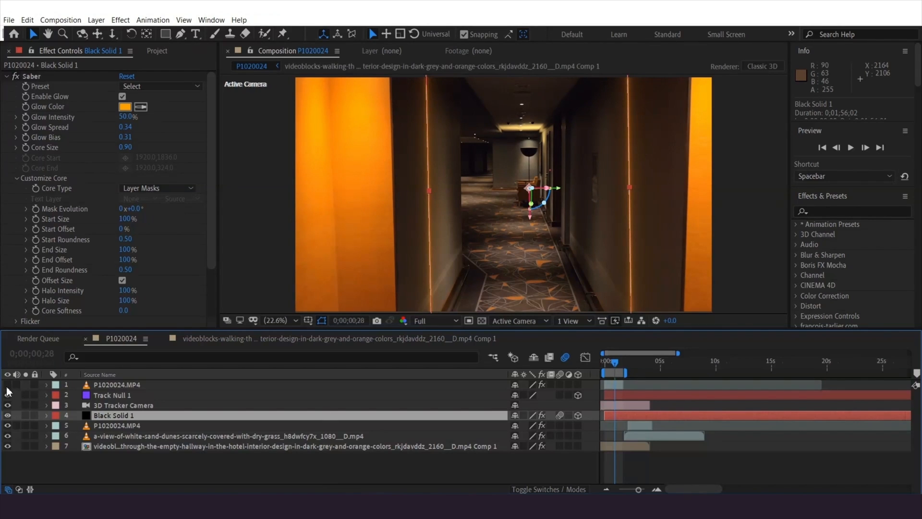
Step: Keyframe Start Offset and Start Size (to 200%) so the glow draws on during the walk, with Easy Ease
left_click(612, 366)
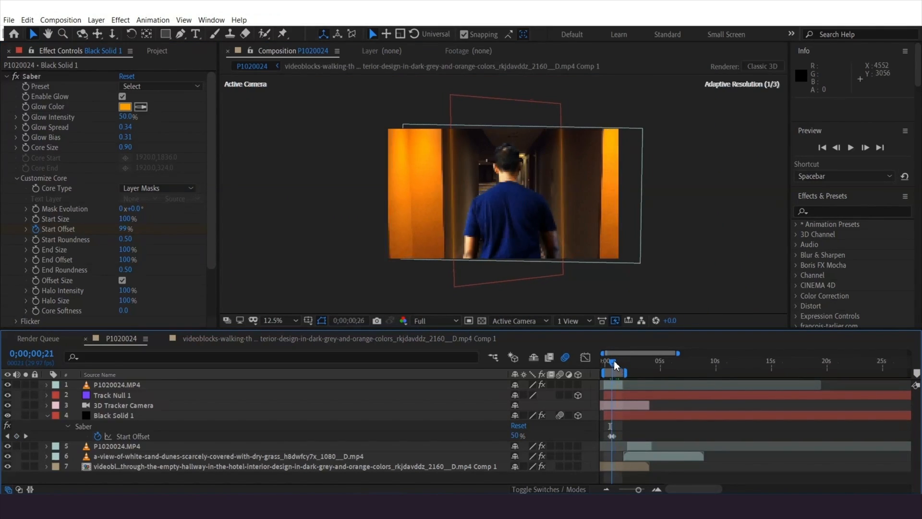
left_click_drag(614, 363, 626, 363)
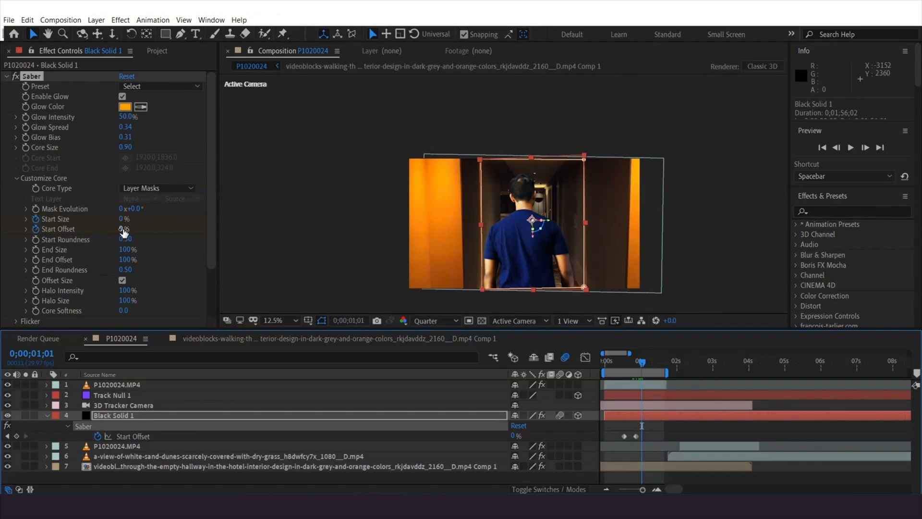
left_click_drag(125, 218, 153, 218)
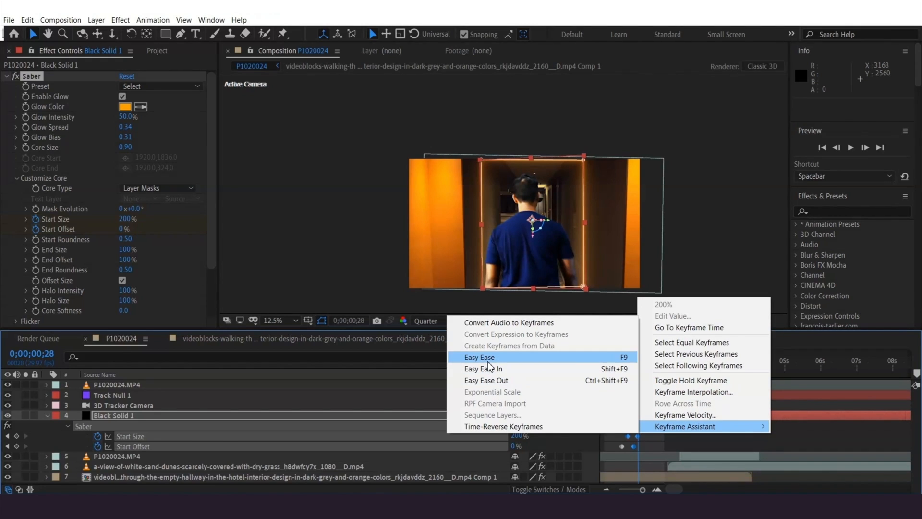
left_click(479, 356)
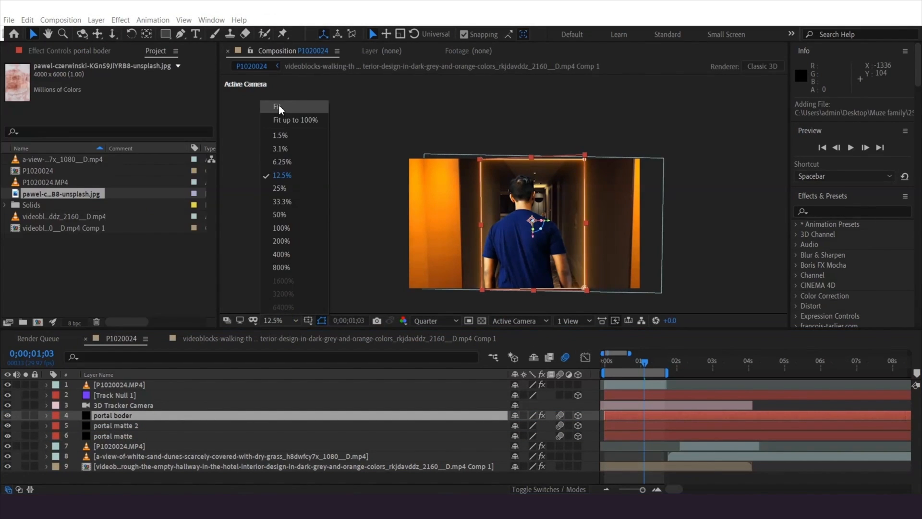
Step: Add the wall texture image below the portal mattes and fit the composition in the viewer
left_click(277, 105)
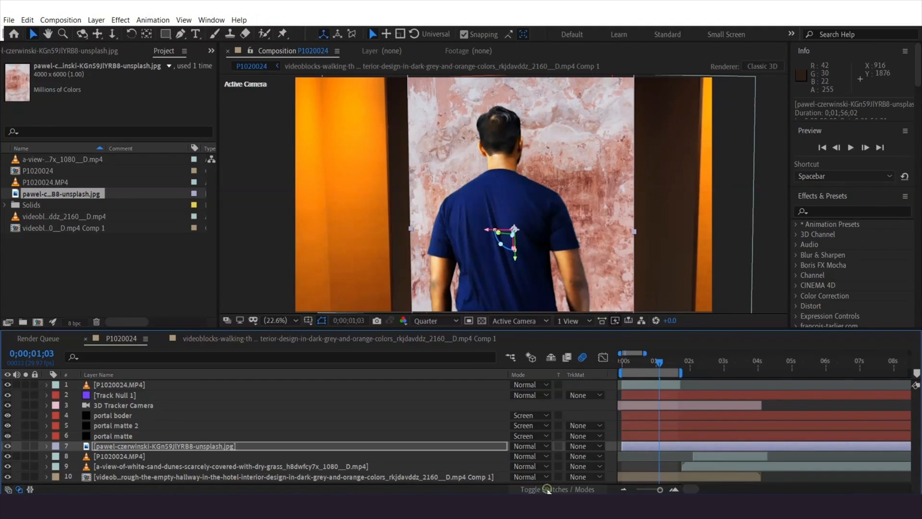
Step: Alpha-matte the wall image to portal matte and pre-compose it with a camera copy as 'portal texture'
left_click(584, 446)
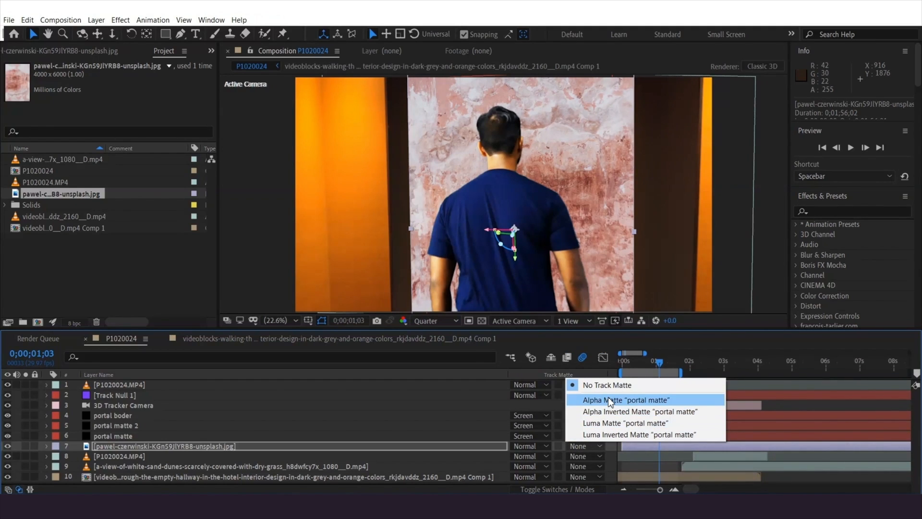
left_click(624, 400)
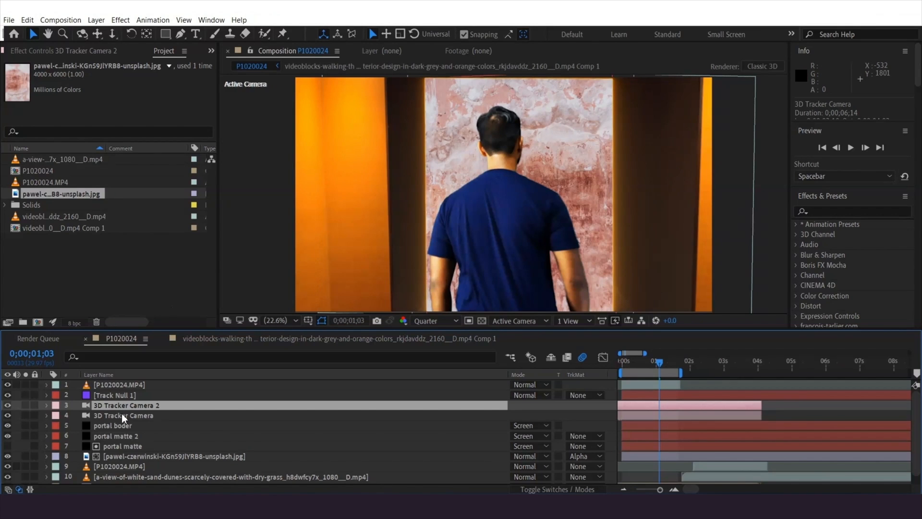
left_click_drag(127, 426, 124, 440)
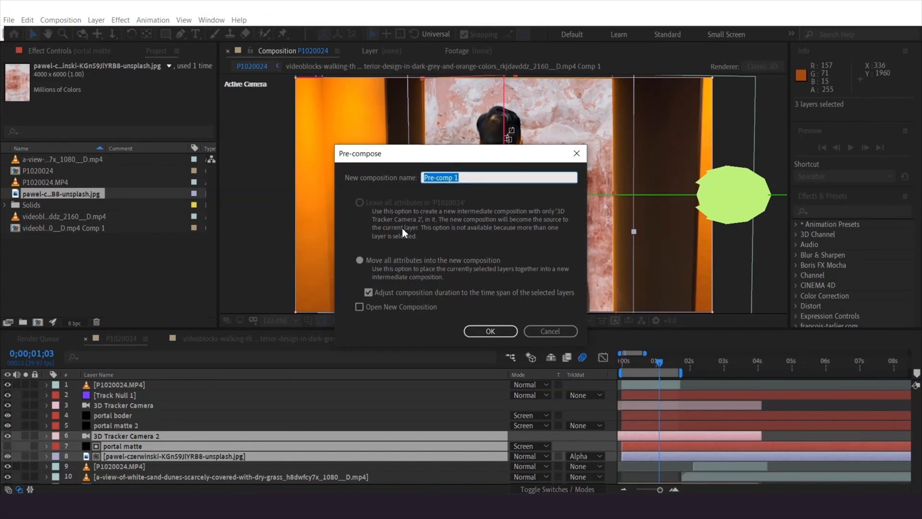
left_click(490, 331)
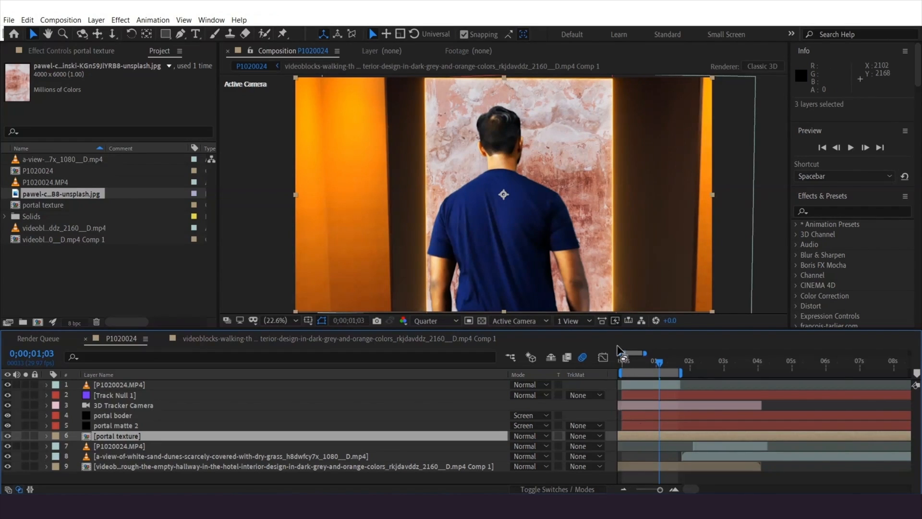
left_click(96, 19)
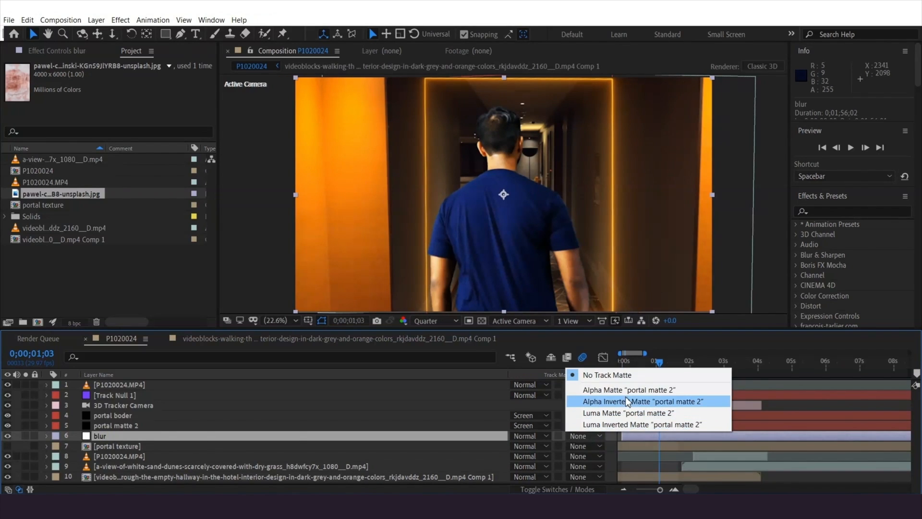
Step: Give the blur layer portal matte 2 as its alpha matte and add Compound Blur
left_click(642, 402)
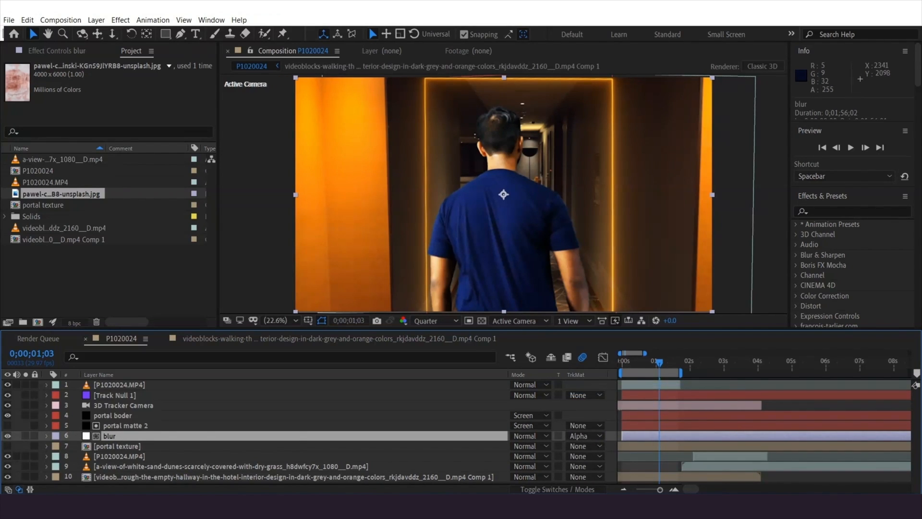
left_click(120, 19)
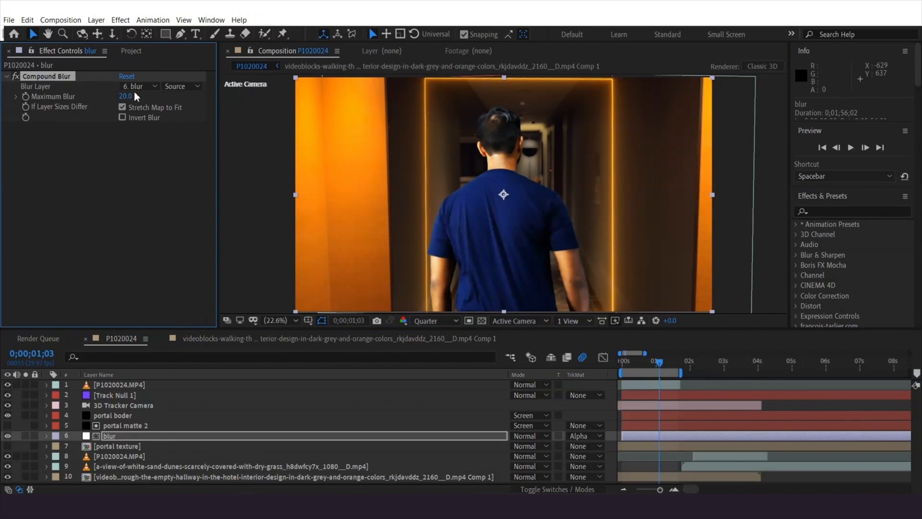
Step: Set Compound Blur's Blur Layer to the portal texture layer, at 20 maximum blur
left_click(138, 86)
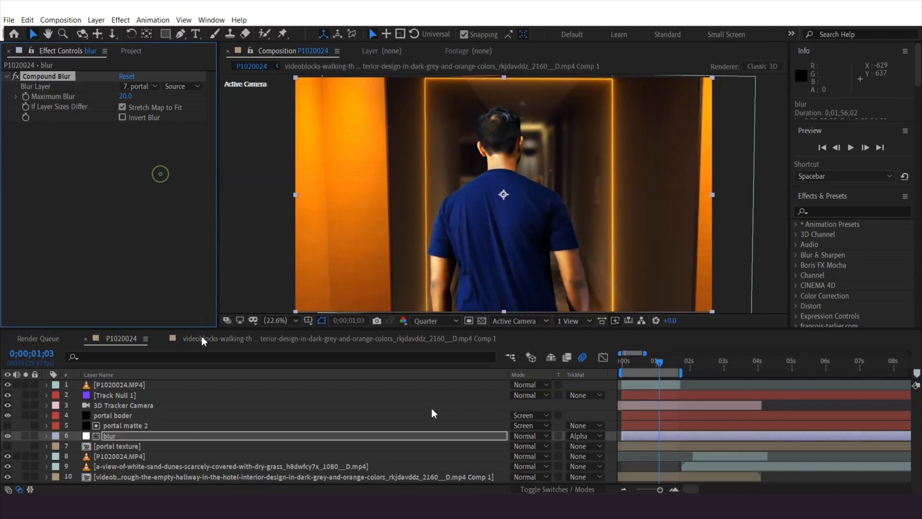
left_click(180, 87)
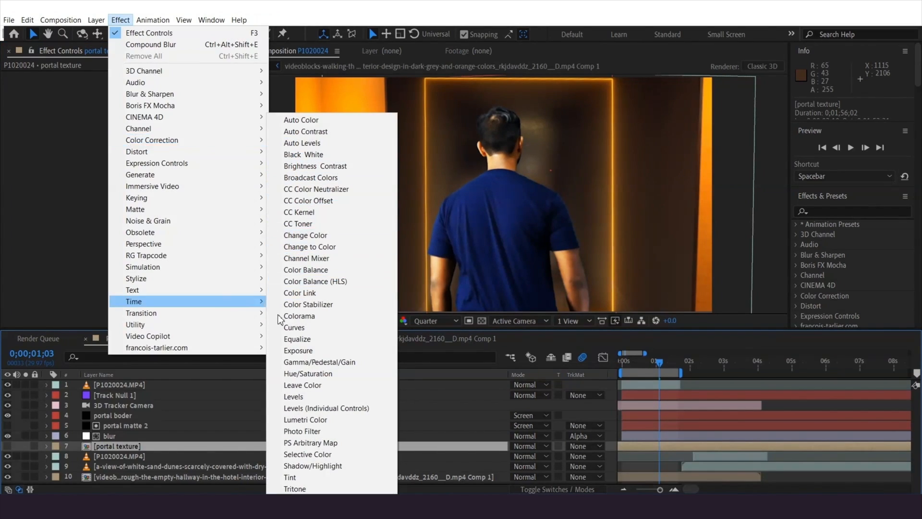
Step: Darken the portal texture with a pulled-down Curves adjustment and keyframe its Effect Opacity
left_click(294, 328)
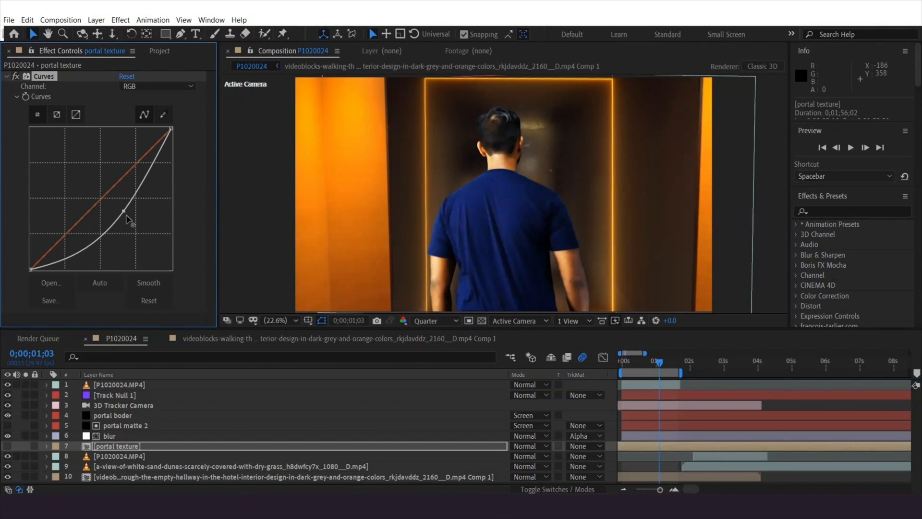
left_click_drag(122, 211, 134, 219)
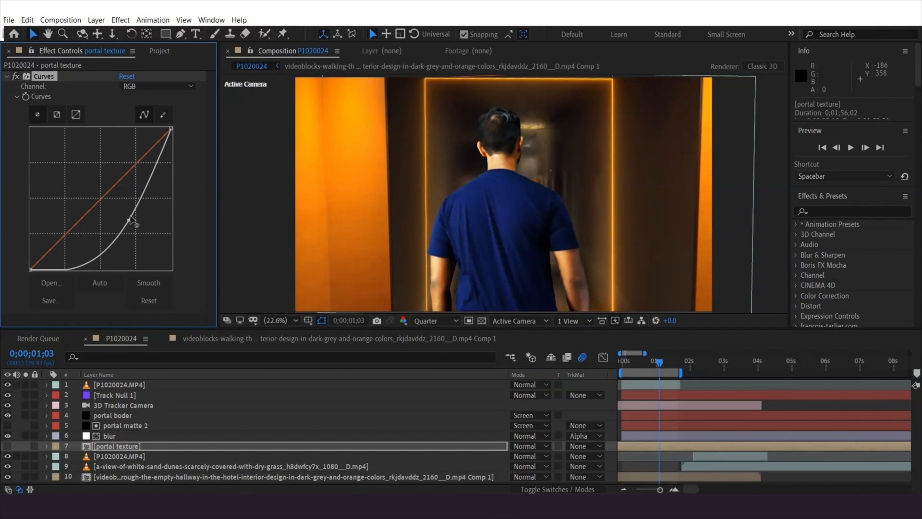
left_click_drag(135, 219, 141, 221)
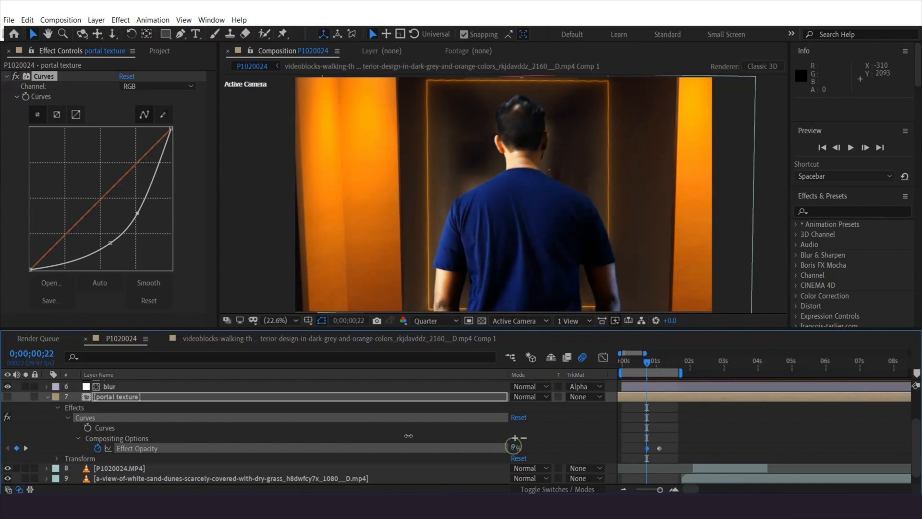
left_click(851, 148)
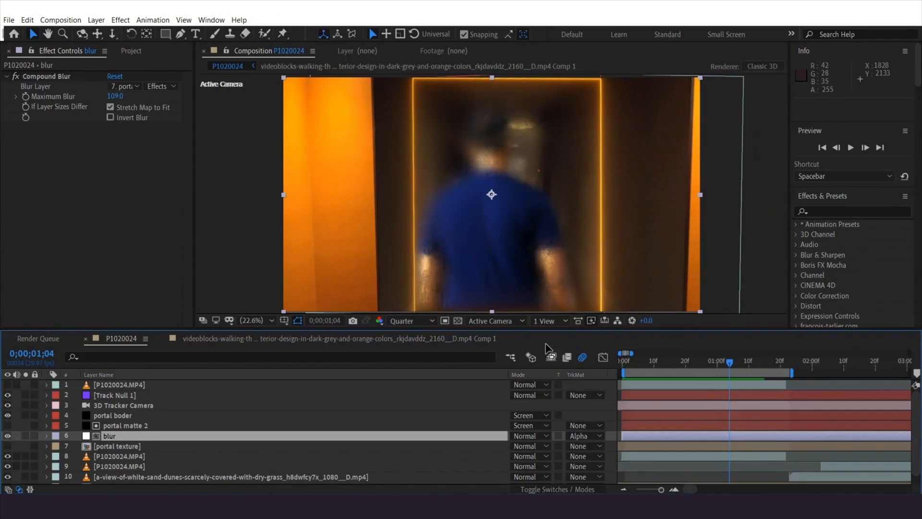
Step: Keyframe Compound Blur's Maximum Blur at 183 on an earlier frame of the walk
left_click_drag(729, 360, 676, 359)
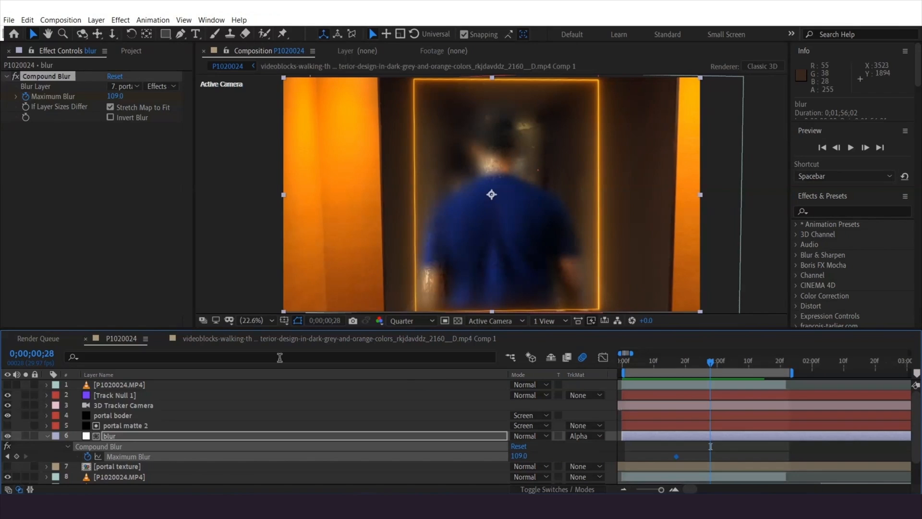
left_click_drag(112, 96, 147, 96)
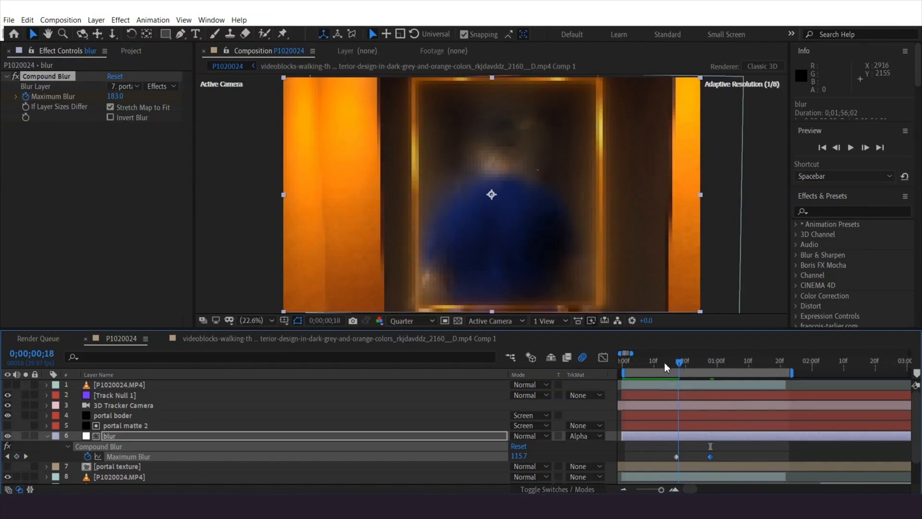
left_click(681, 359)
type("motion tile")
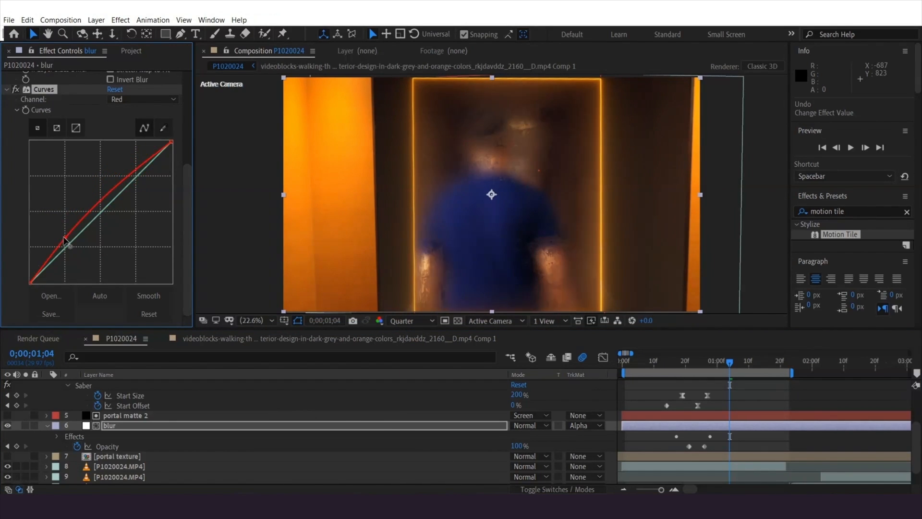
Step: Adjust the red channel curve on the blur layer and smooth the curves
left_click(142, 99)
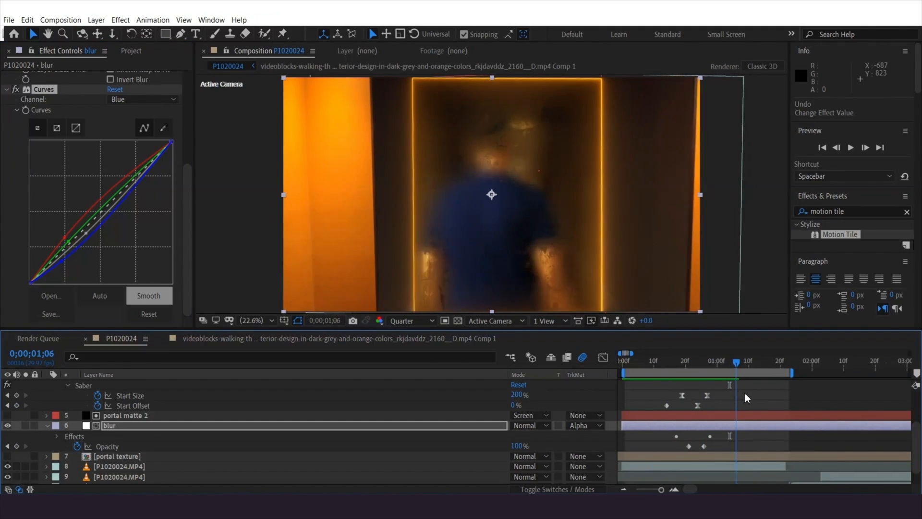
left_click(120, 19)
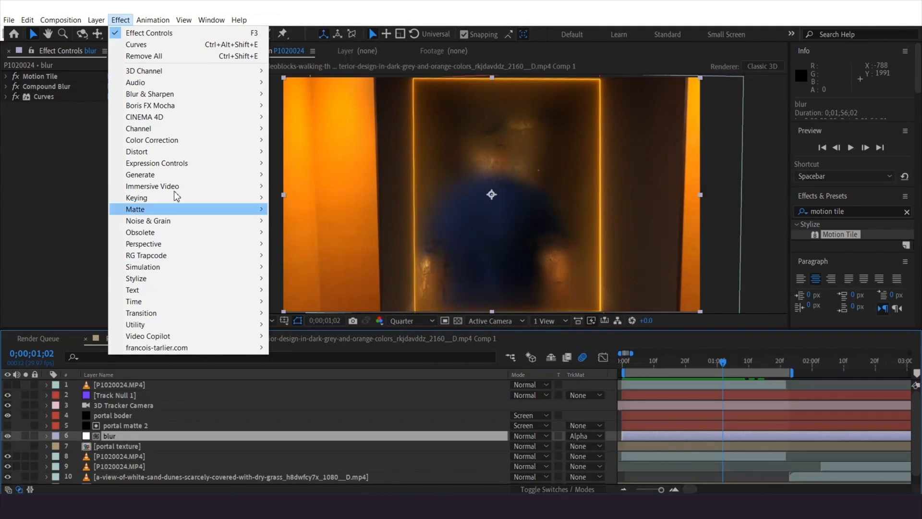
mouse_move(149, 94)
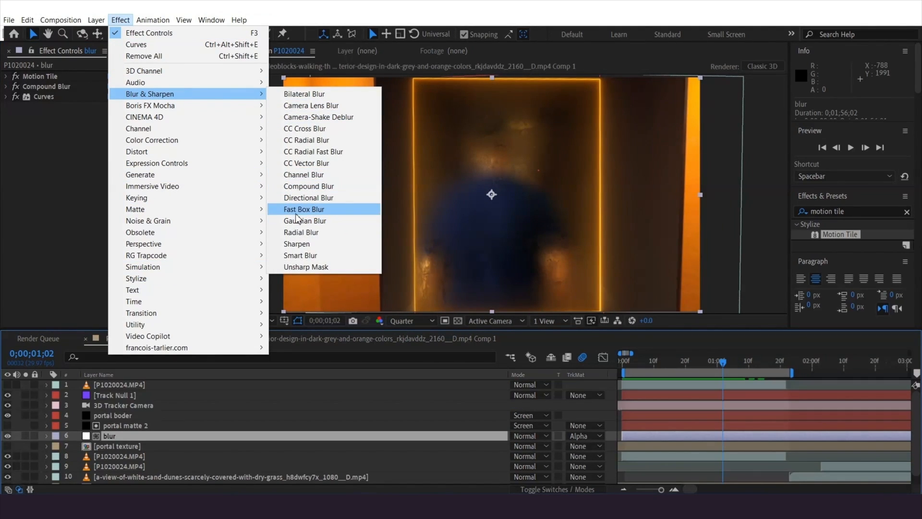
Step: Add a Fast Box Blur to the blur layer and keyframe its Blur Radius
left_click(303, 210)
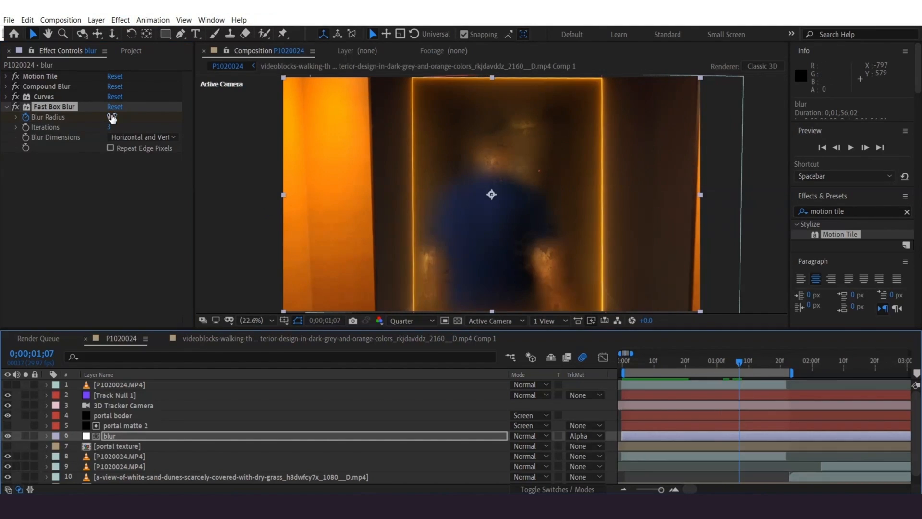
left_click(120, 19)
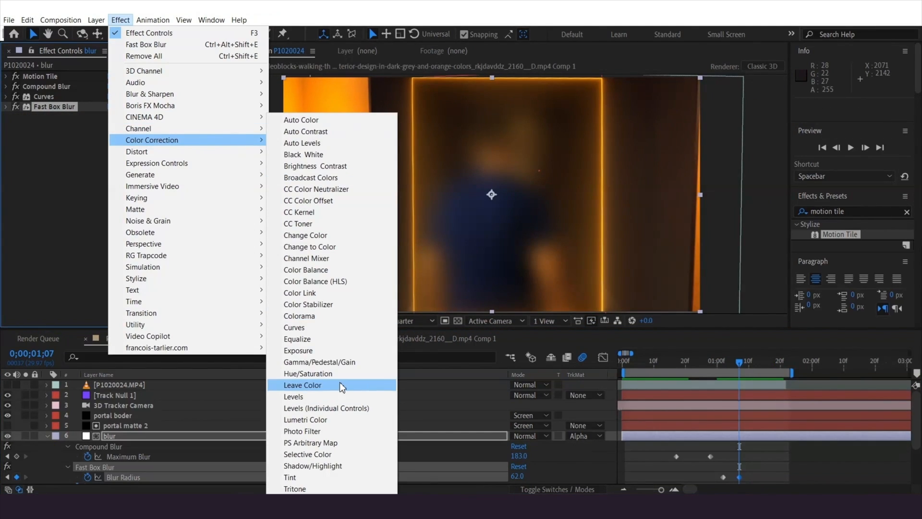
left_click(294, 326)
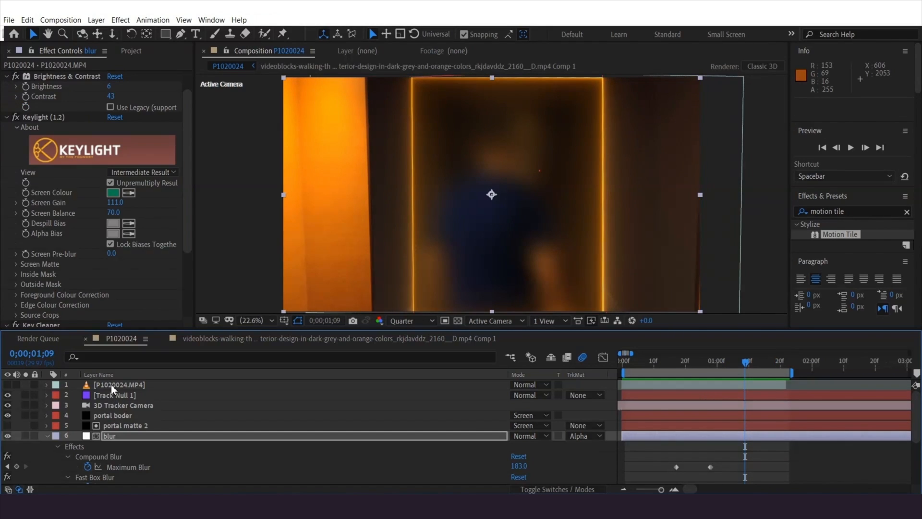
Step: Duplicate the top P1020024.MP4 layer into copies named footage 1 and footage 2
left_click(117, 385)
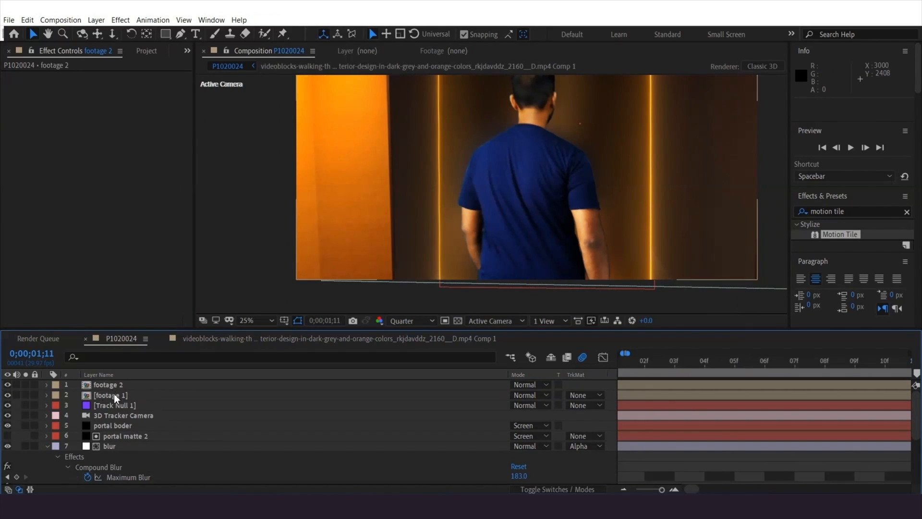
left_click(109, 384)
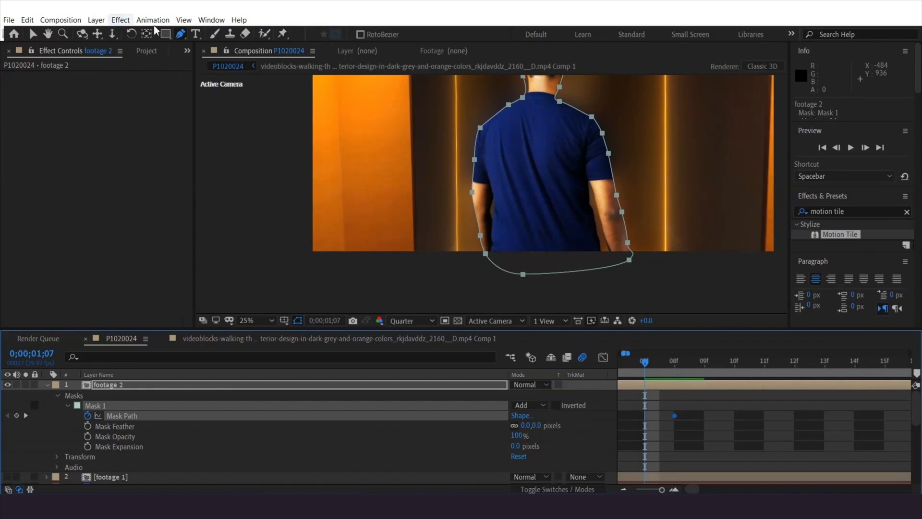
Step: Reshape the person's mask on footage 2 for the current frame
left_click(165, 33)
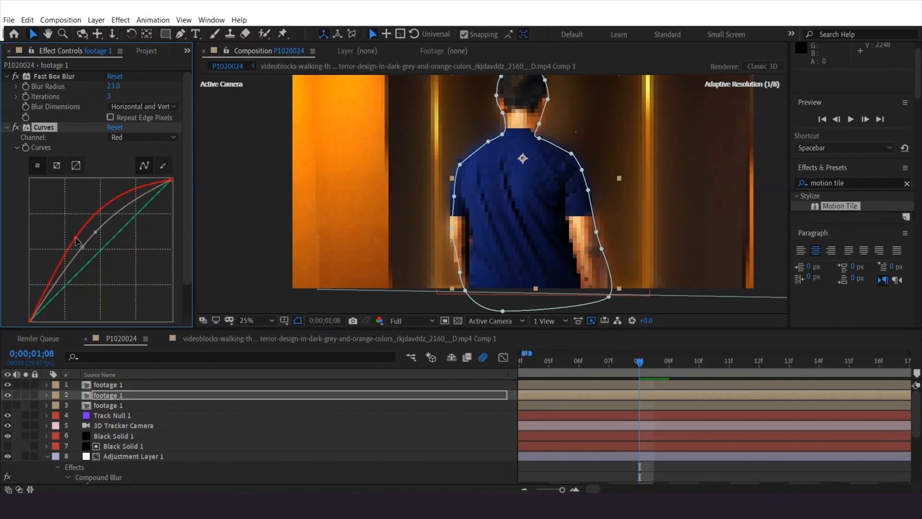
Step: Boost the Red channel curve on the blurred copy to warm the walker's edge glow
left_click_drag(80, 244, 80, 189)
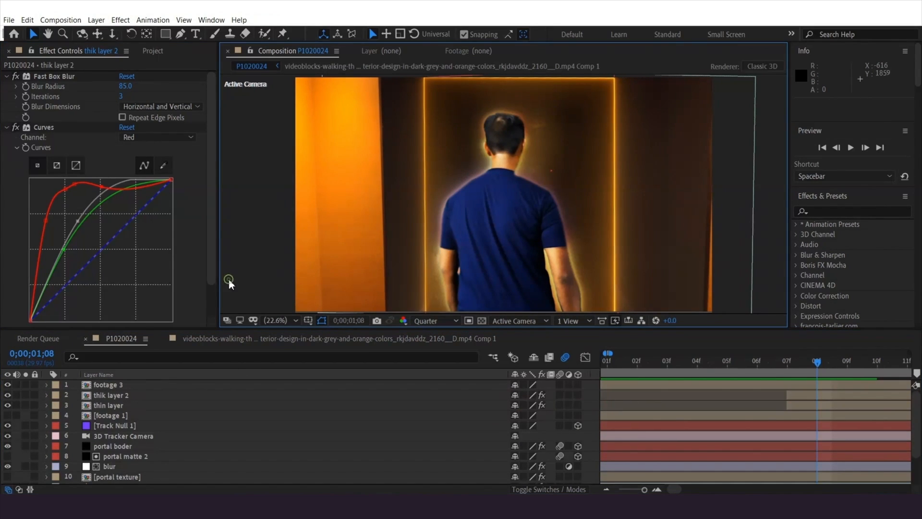
left_click(96, 20)
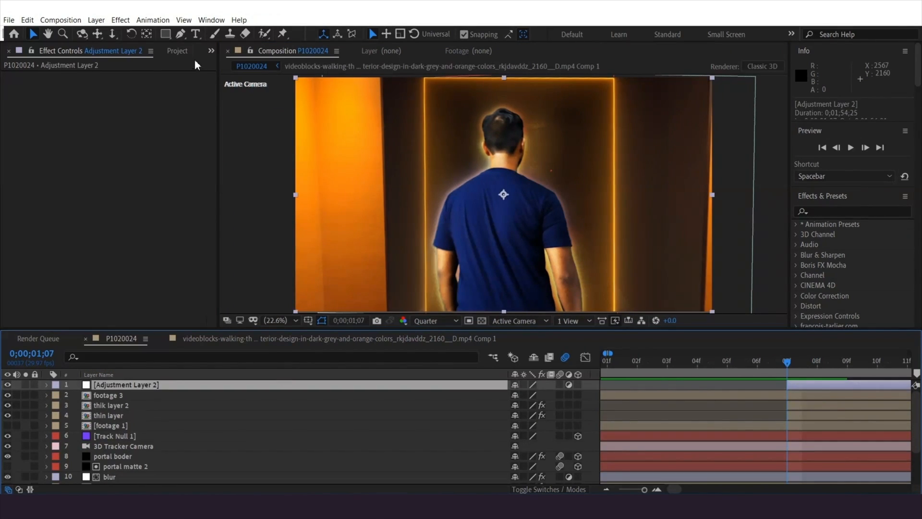
Step: Apply CC Vector Blur with footage 3 as Vector Map and refine the walker mask
left_click(120, 19)
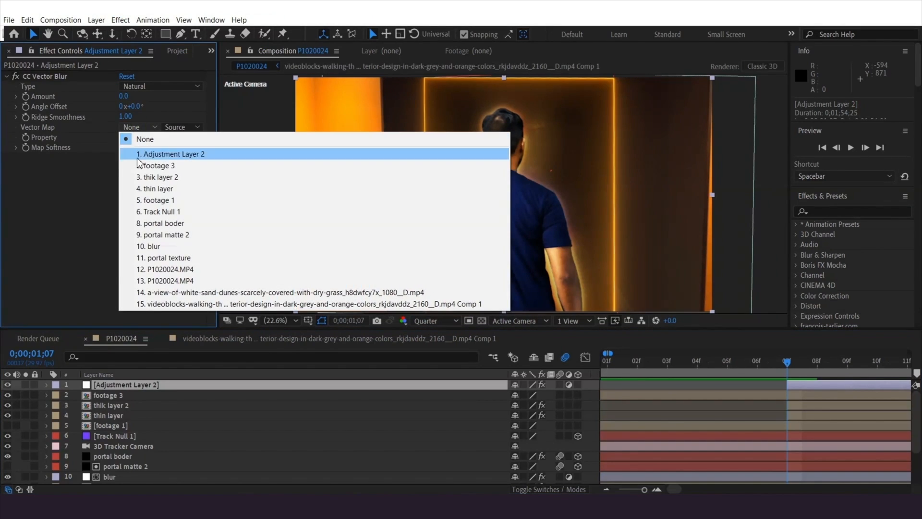
left_click(158, 165)
type("motion")
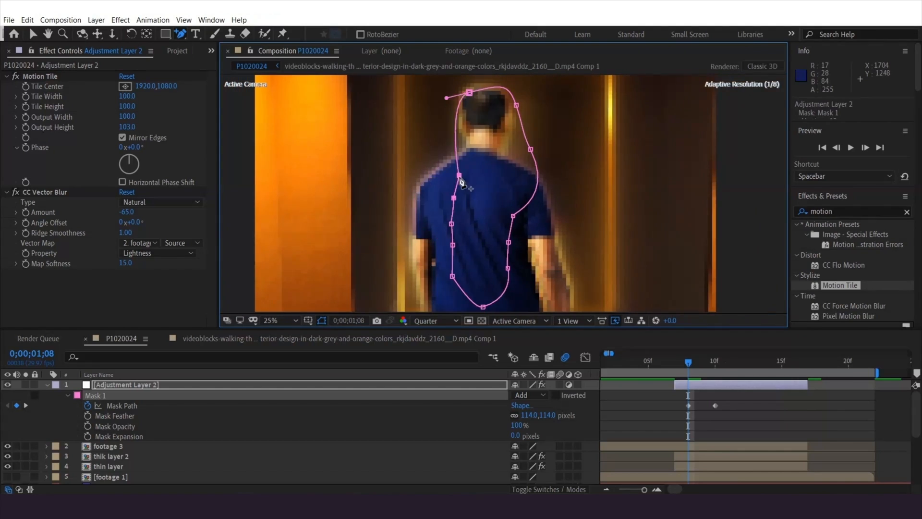
left_click(294, 321)
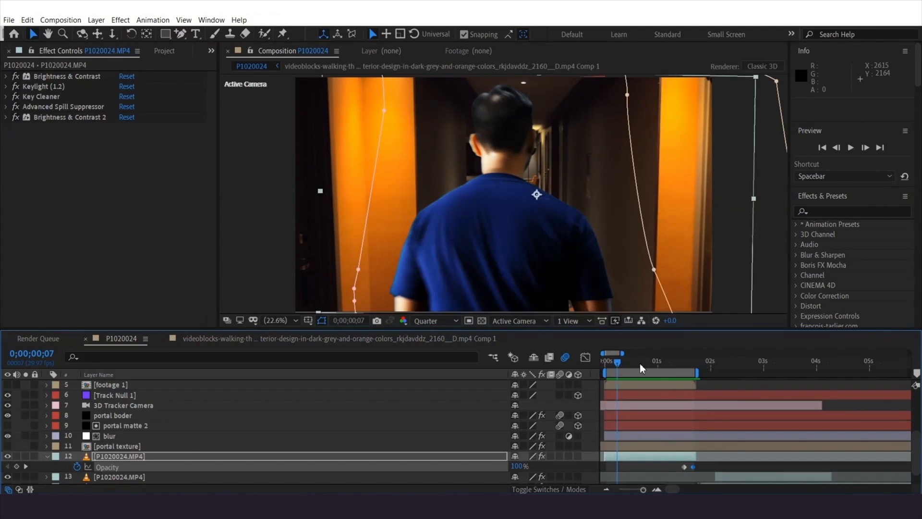
key("Space")
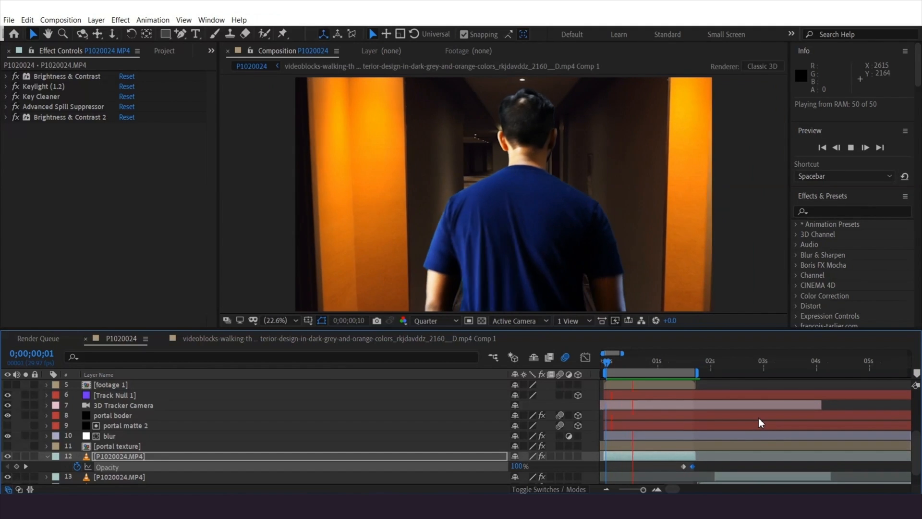